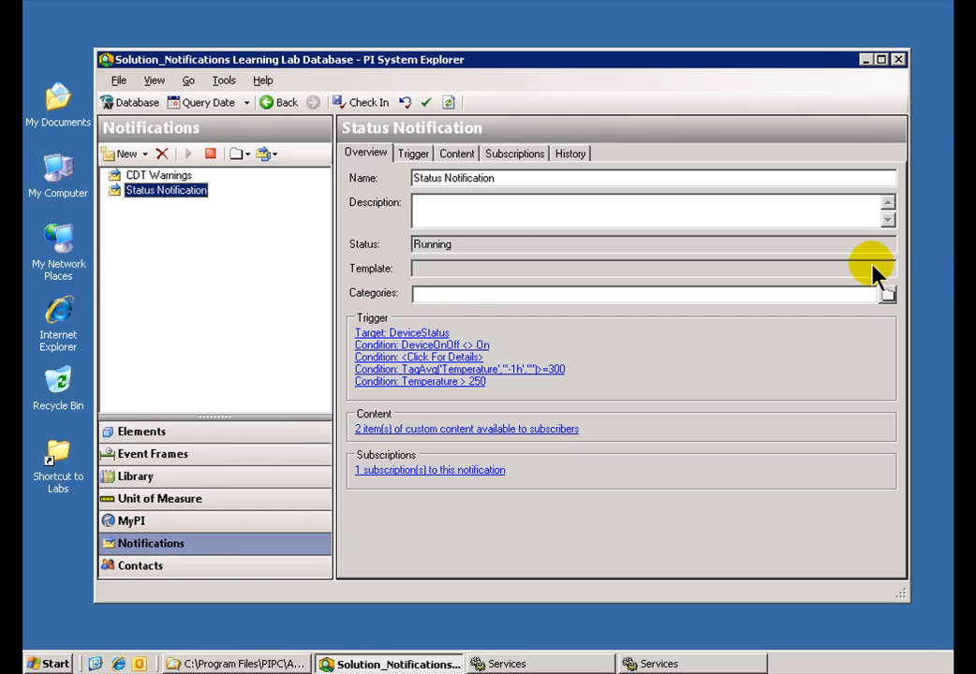
Review the notification settings' email delivery channel configuration without changes
click(225, 78)
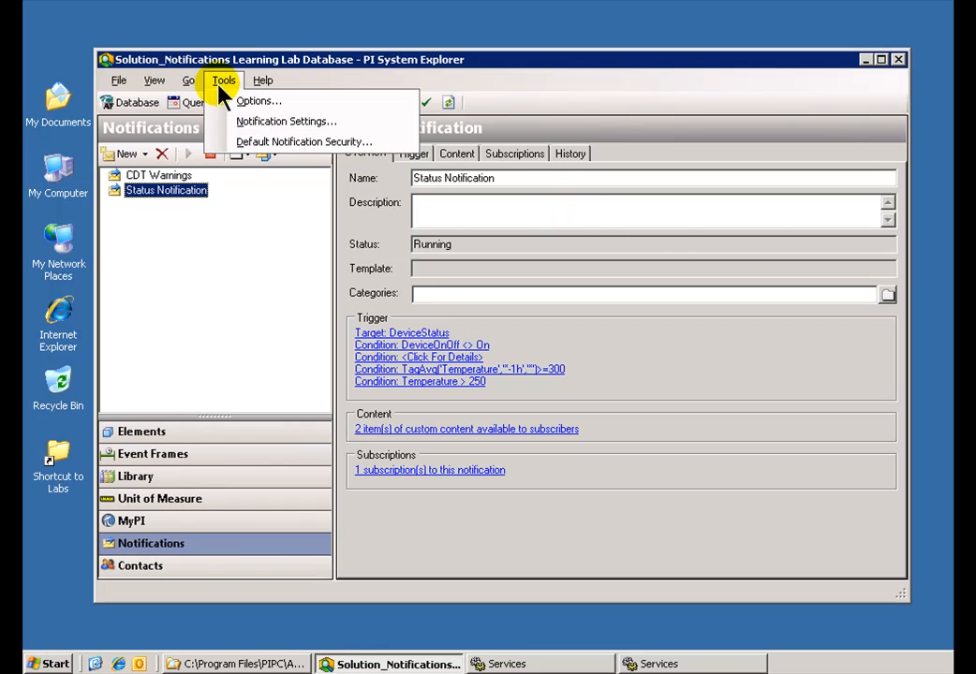
mouse_move(251, 127)
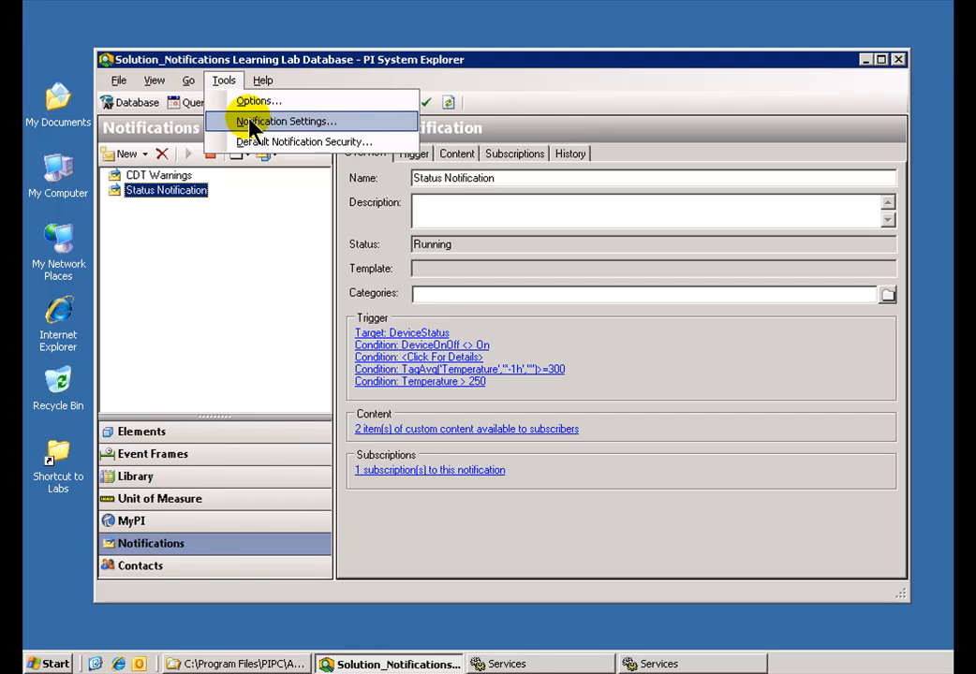
click(285, 120)
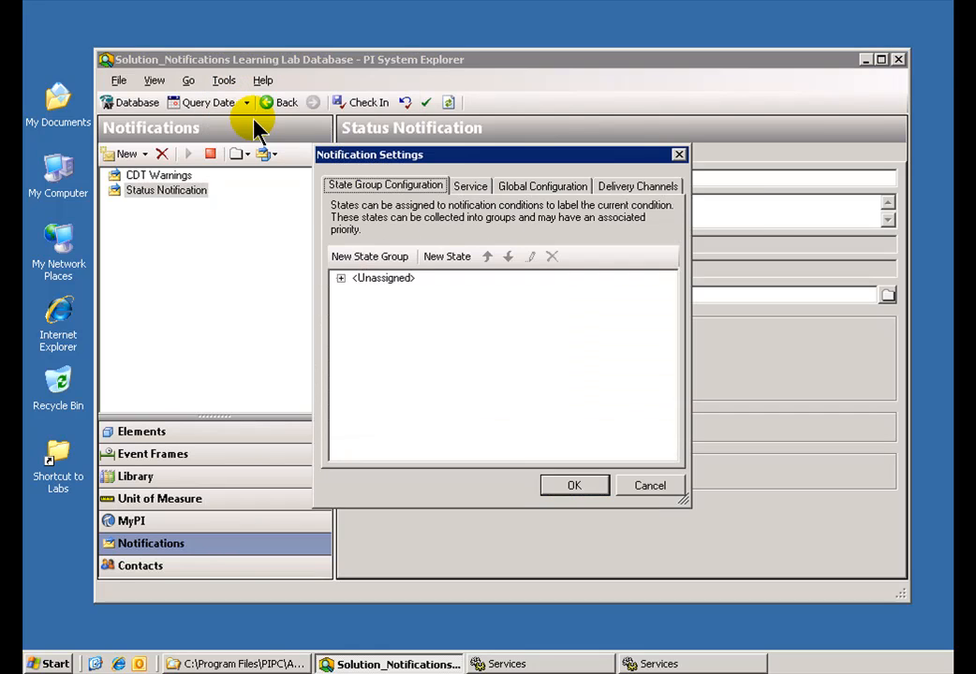
click(541, 185)
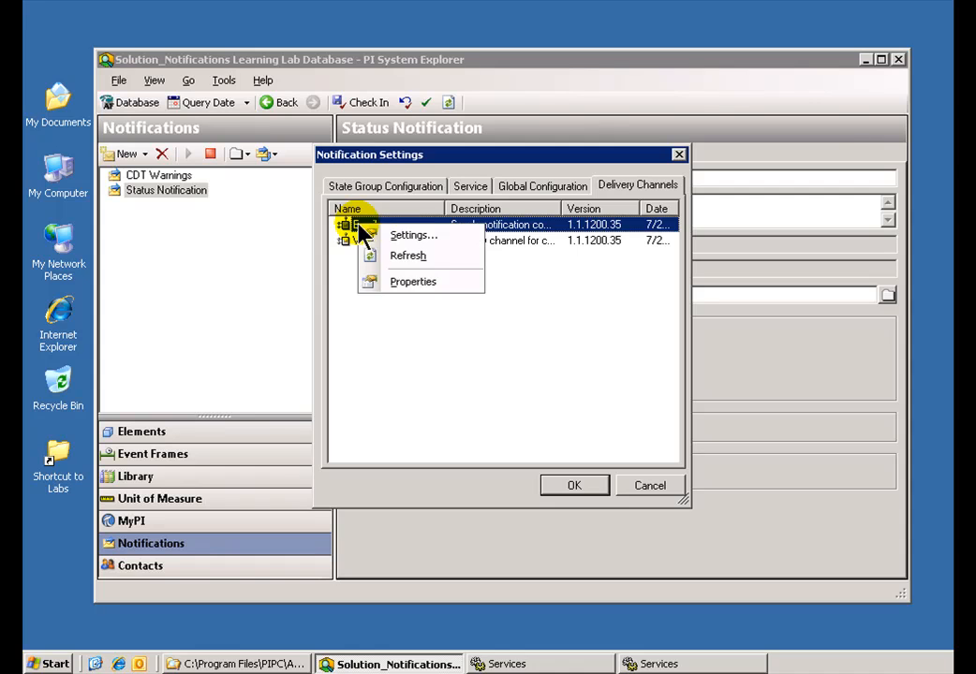
click(412, 236)
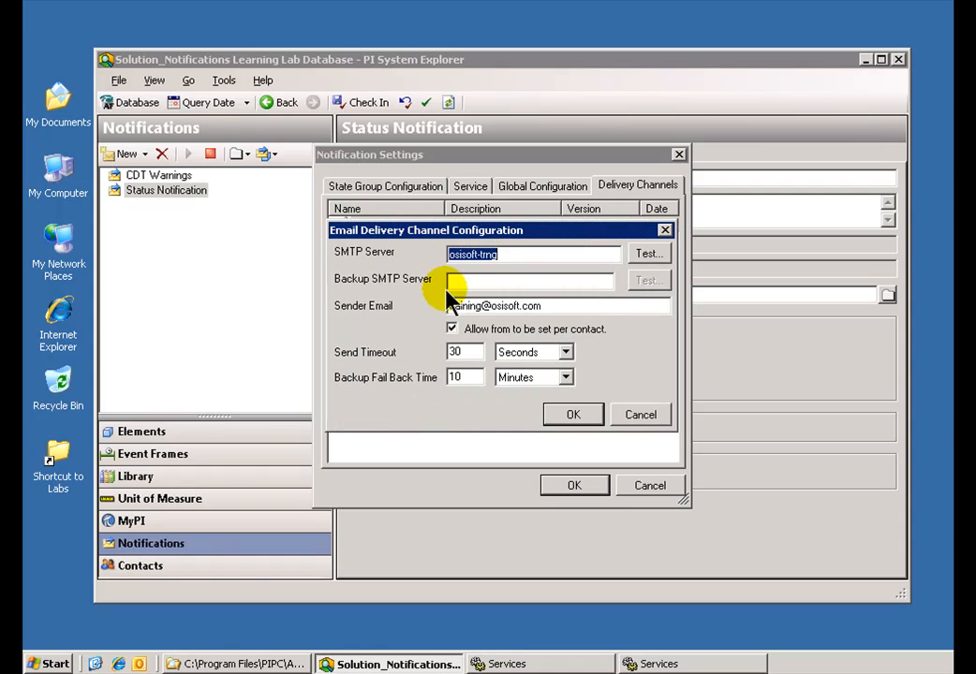
click(650, 485)
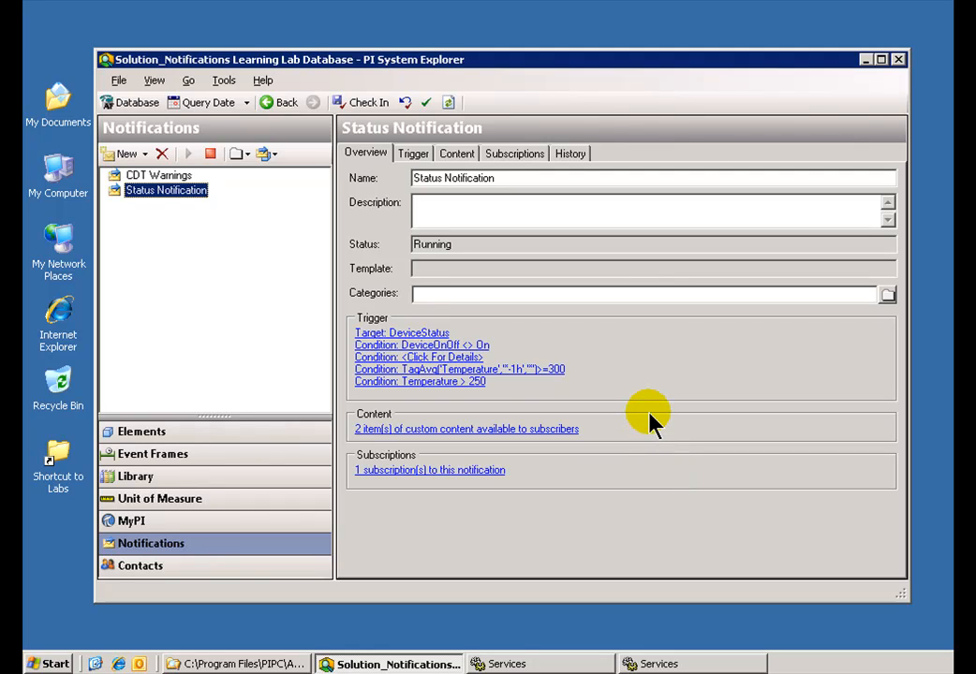
mouse_move(873, 131)
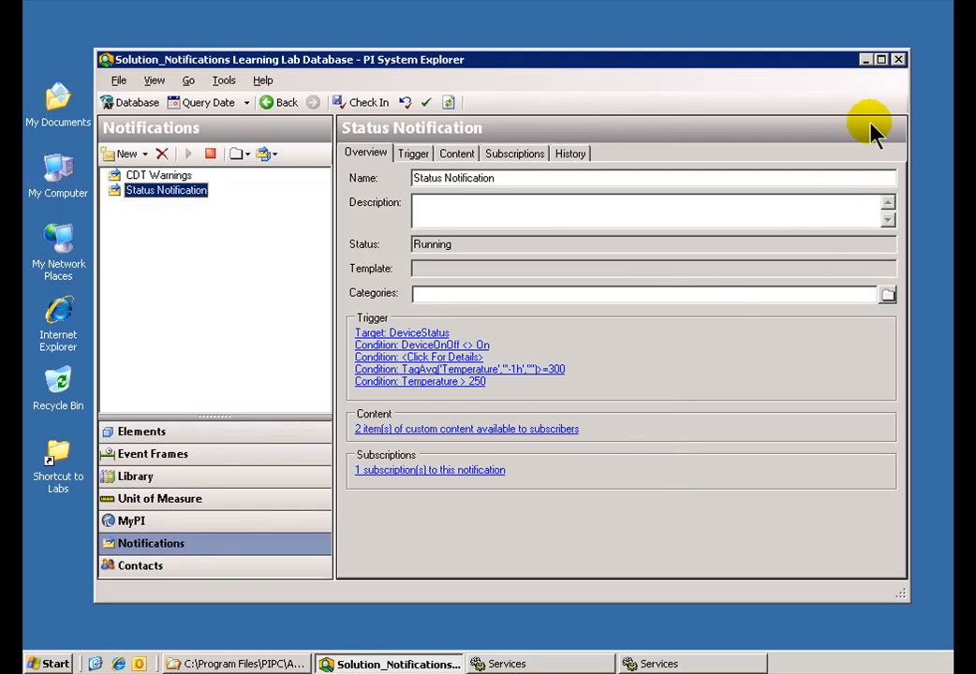
mouse_move(896, 58)
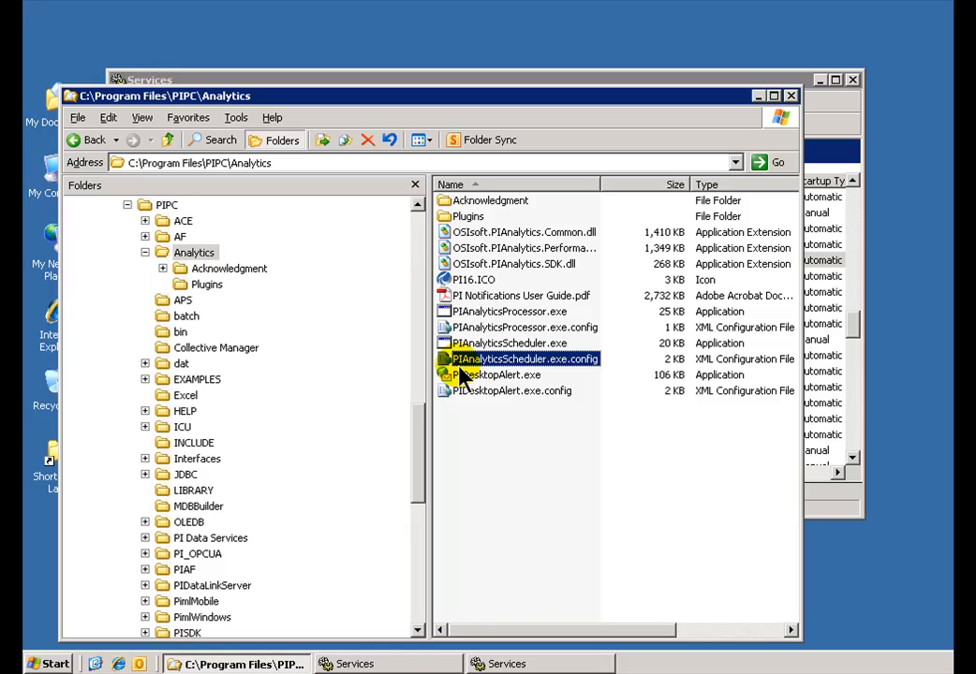
Bring up the actions for PIAnalyticsScheduler.exe.config in the PIPC Analytics folder
right_click(516, 359)
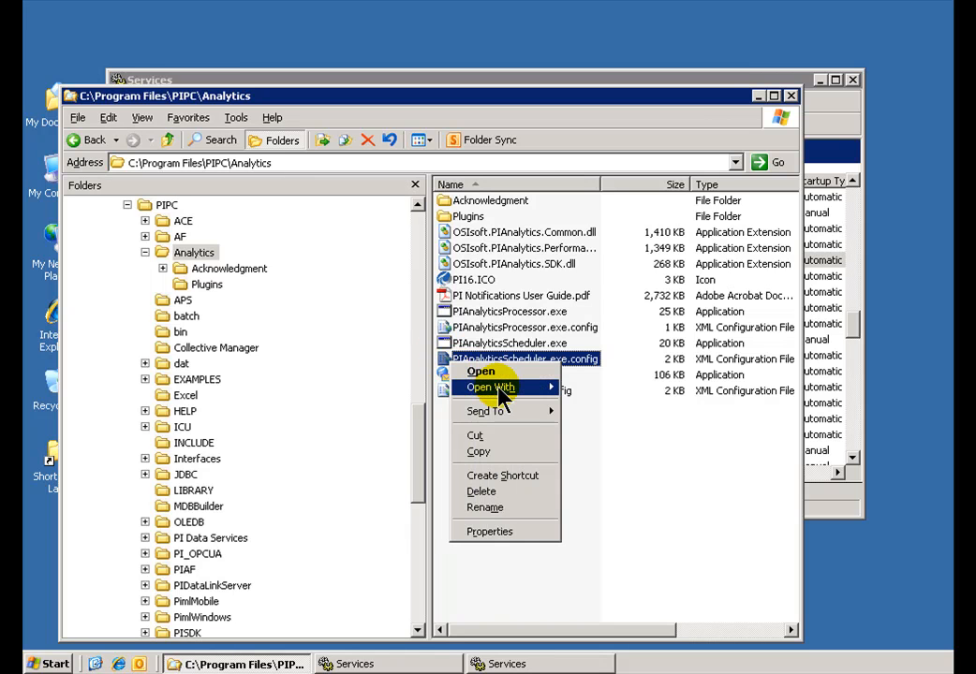
View PIAnalyticsScheduler.exe.config in Notepad to inspect its target system, TCP port and binding
click(481, 370)
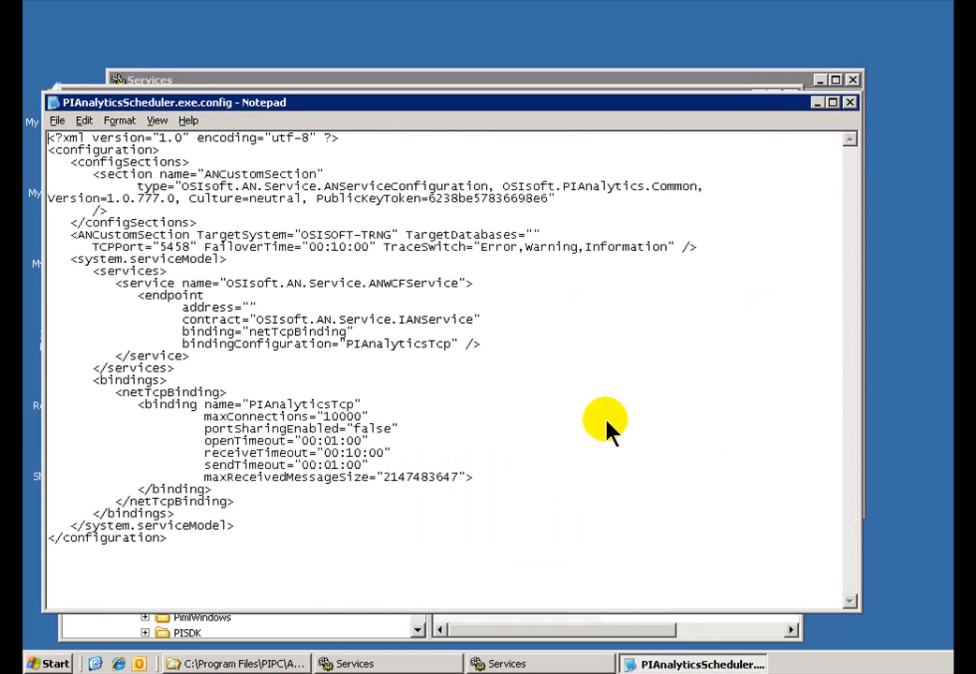
mouse_move(415, 247)
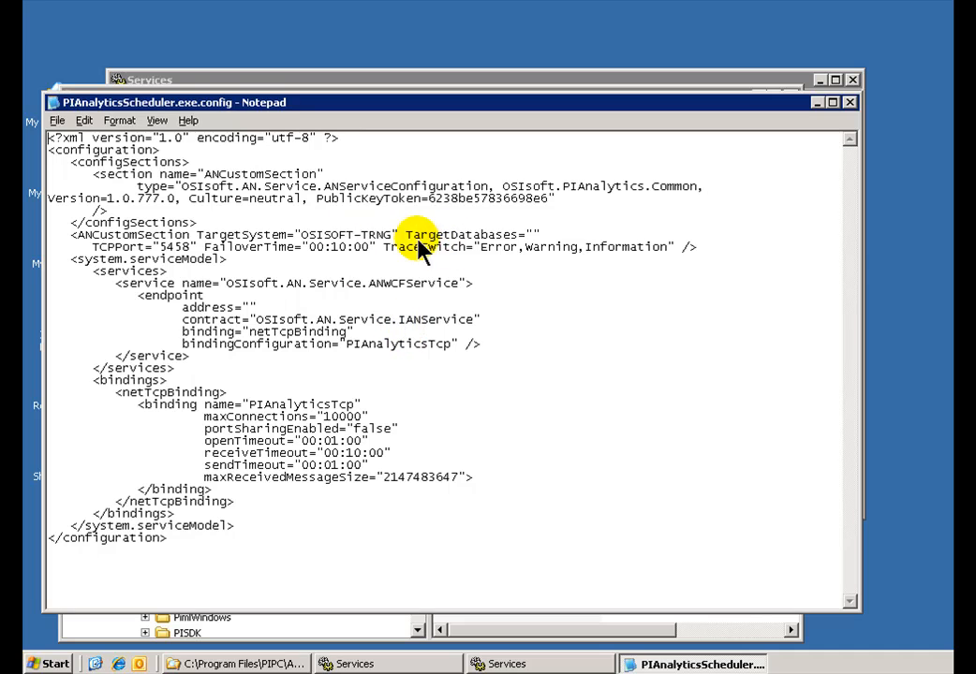
double_click(346, 235)
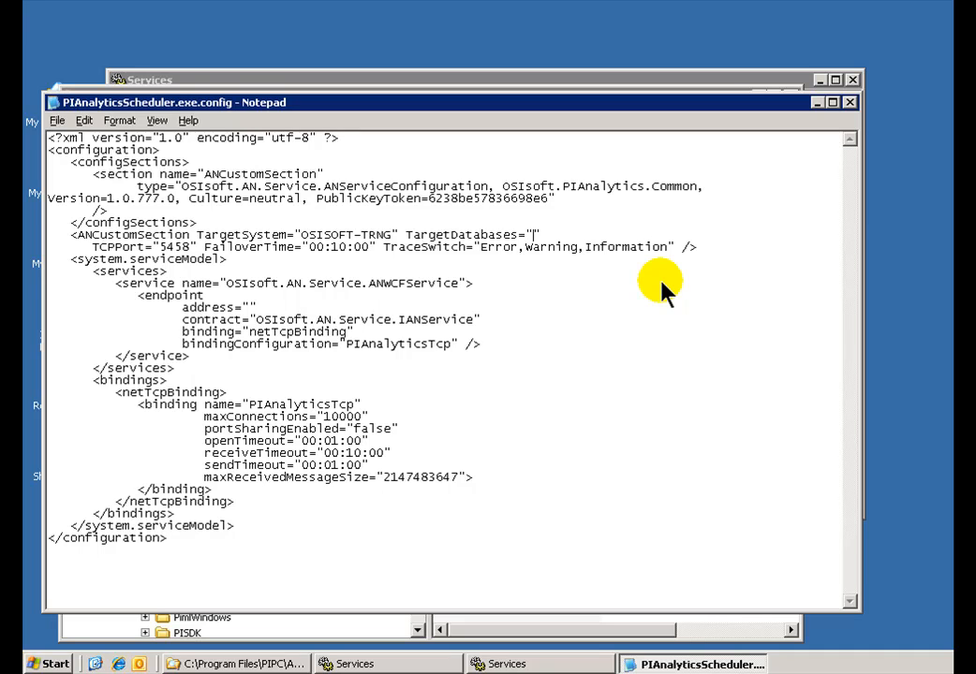
mouse_move(553, 248)
text(")
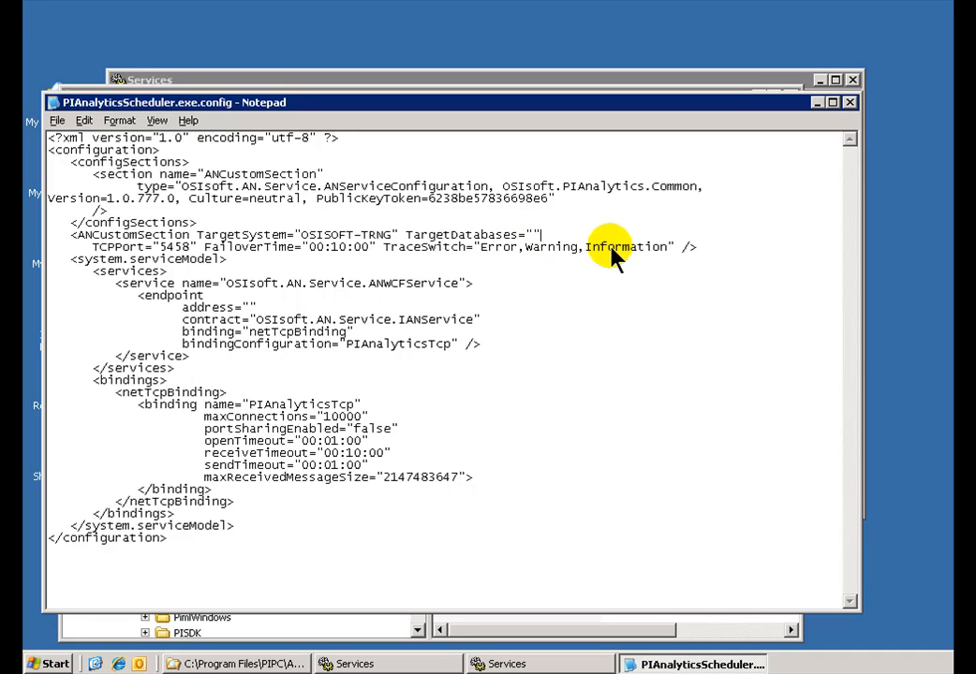
mouse_move(318, 253)
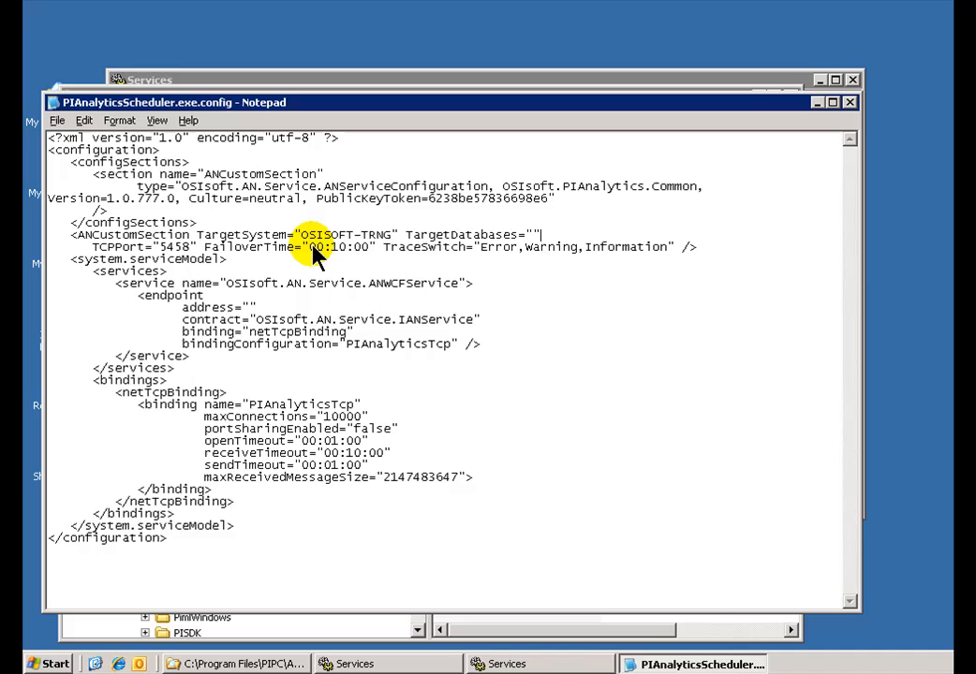
mouse_move(300, 240)
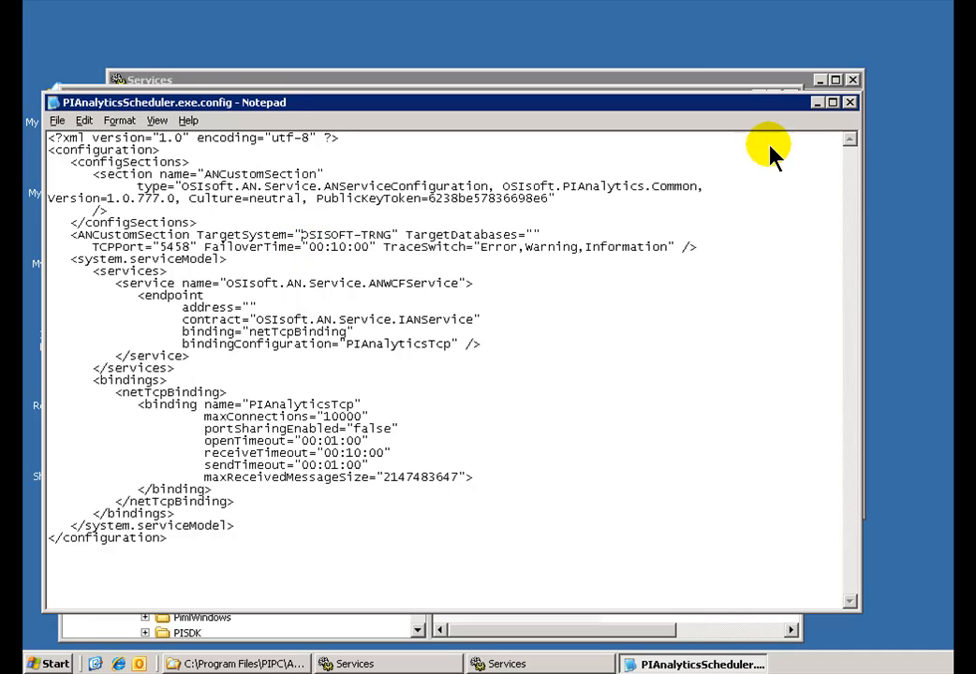
mouse_move(850, 103)
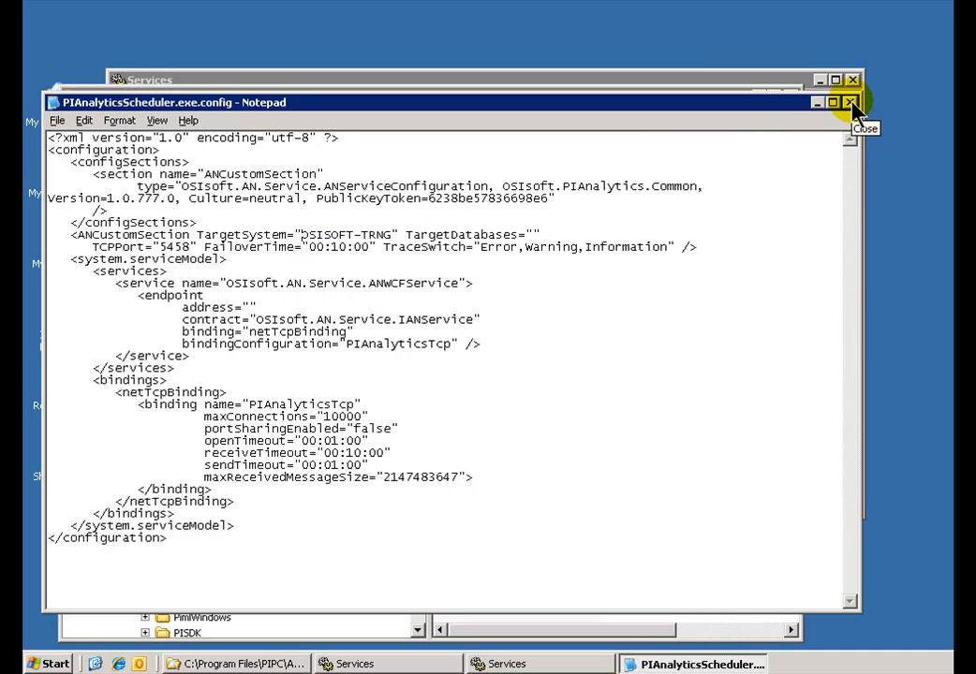
Close the config file unchanged and return to the Analytics folder listing
click(851, 101)
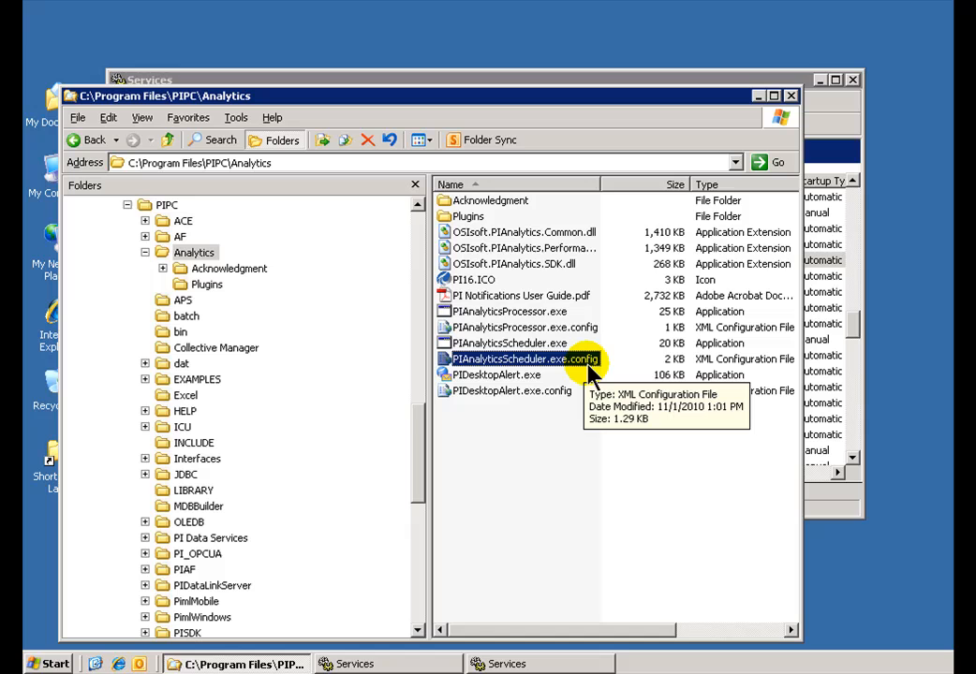
mouse_move(558, 378)
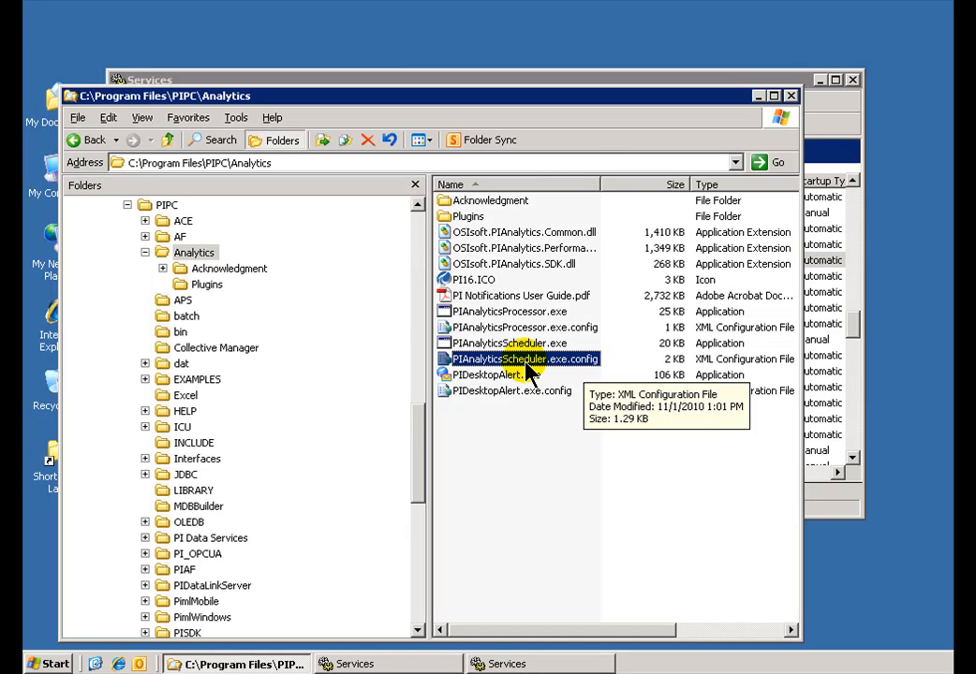
mouse_move(581, 84)
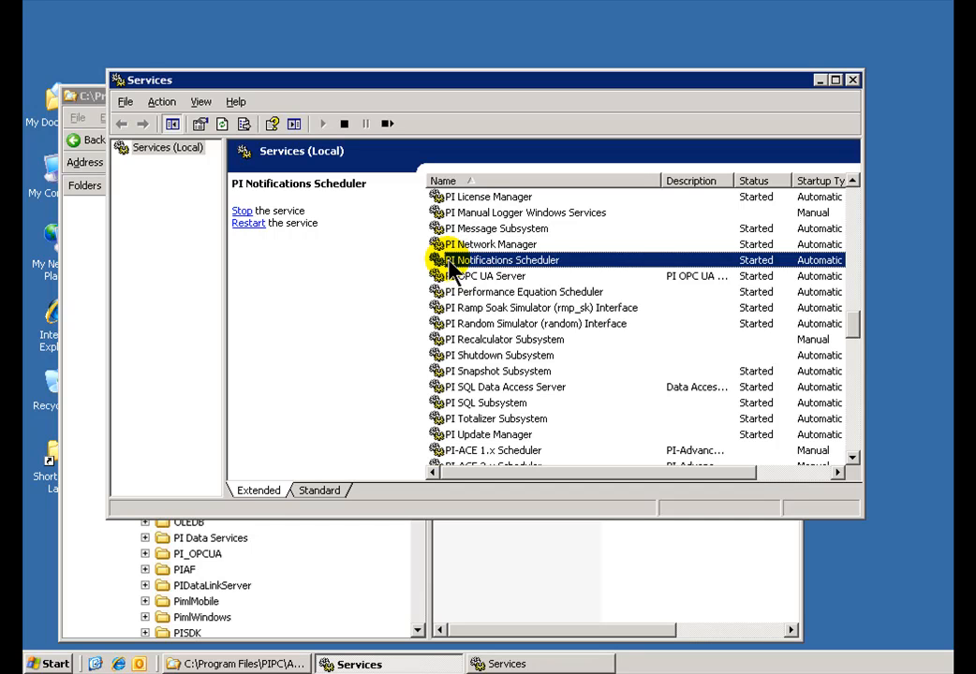
mouse_move(451, 275)
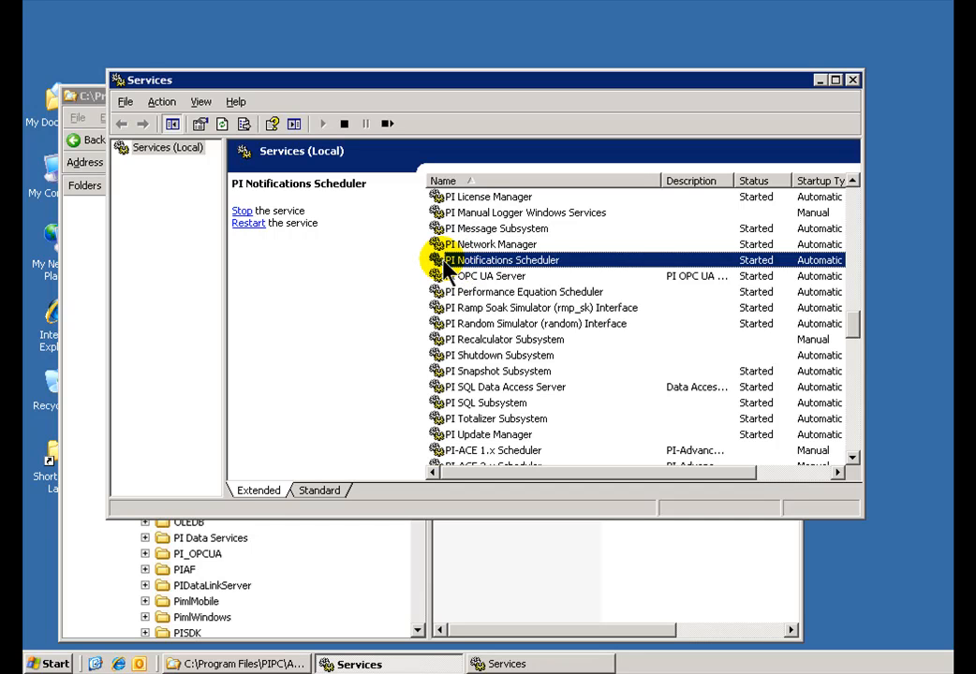
Bring up the PI Notifications Scheduler service's properties from the Services list
right_click(501, 258)
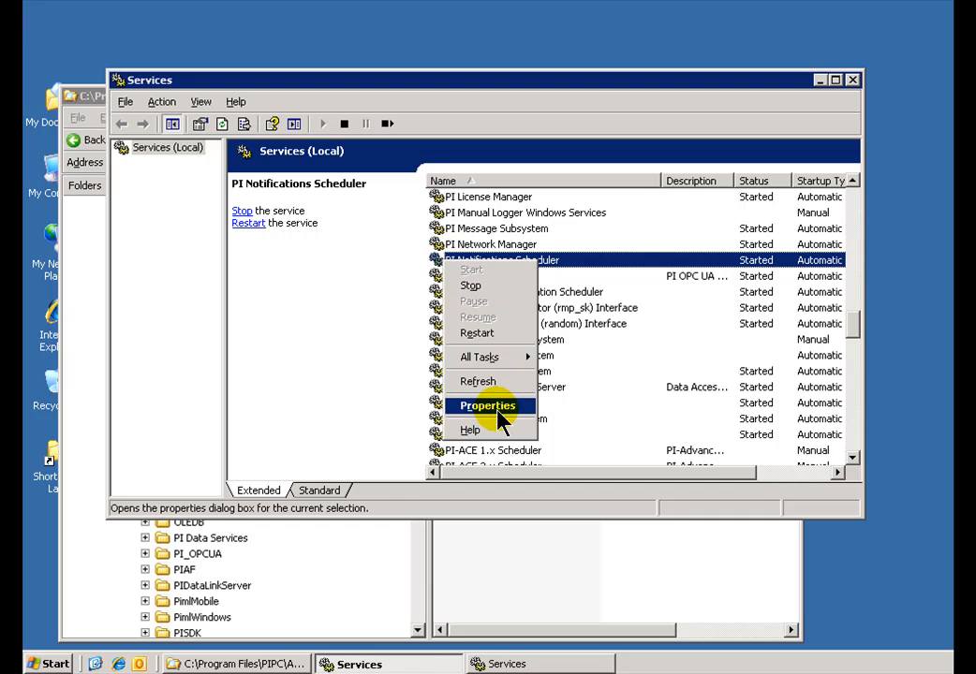
mouse_move(558, 258)
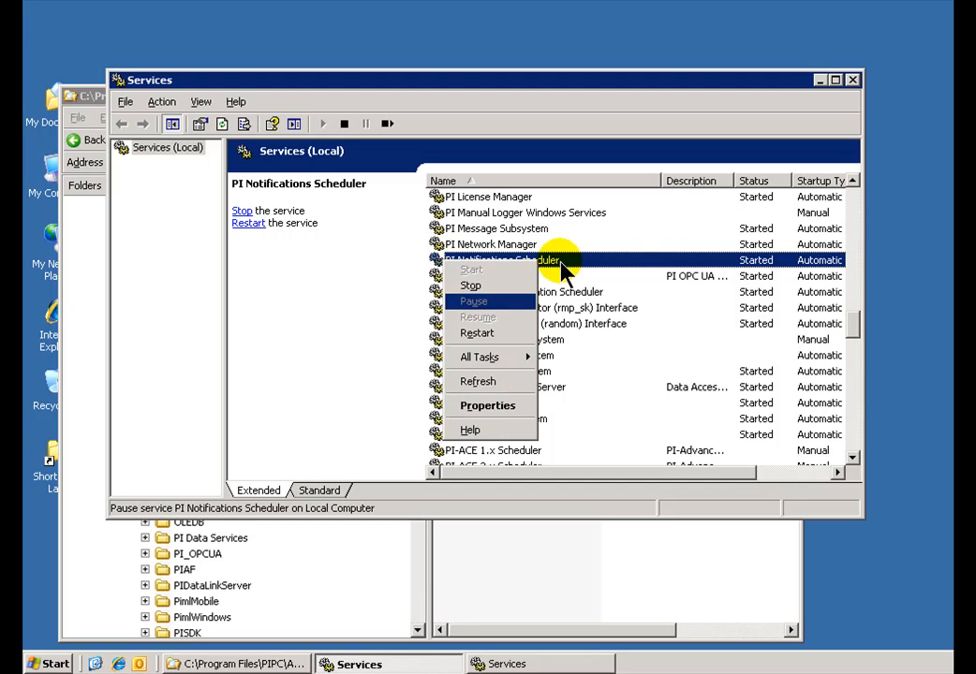
mouse_move(513, 403)
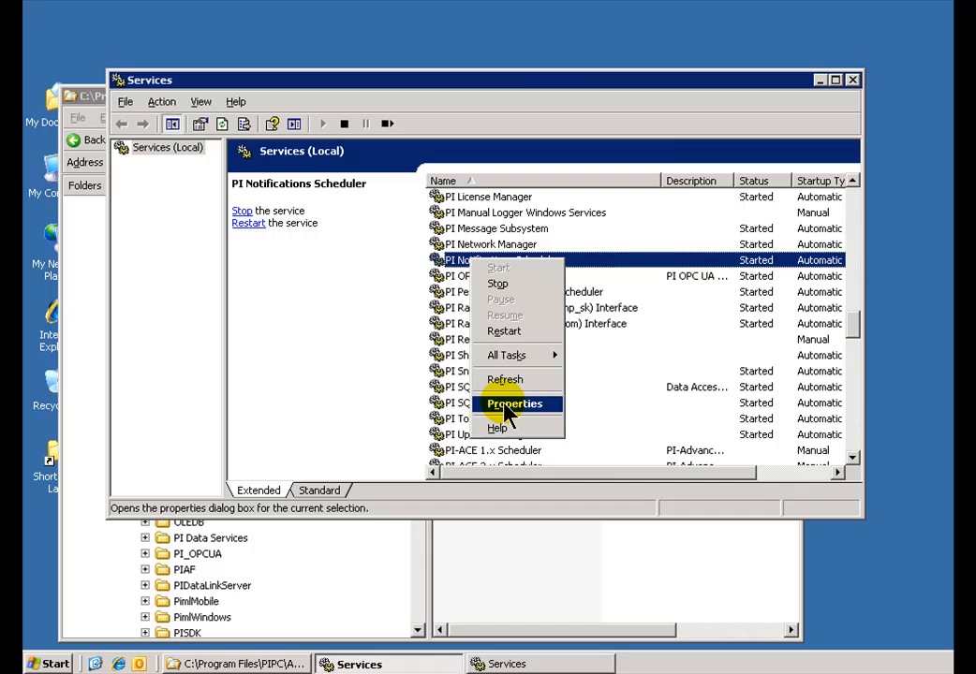
click(513, 405)
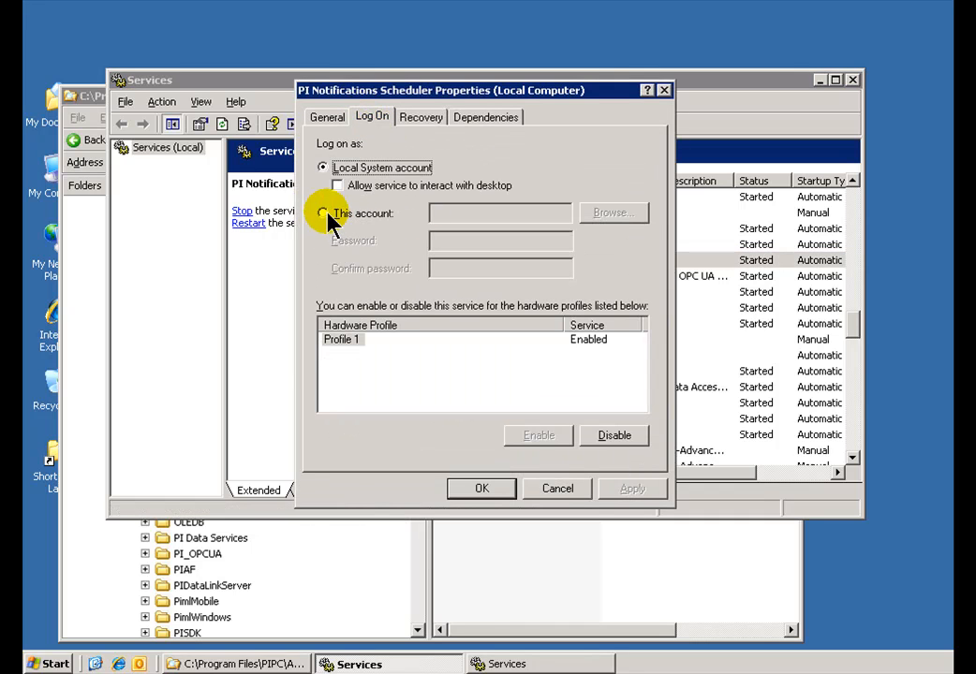
Set the service to log on with a specific account instead of Local System
click(322, 213)
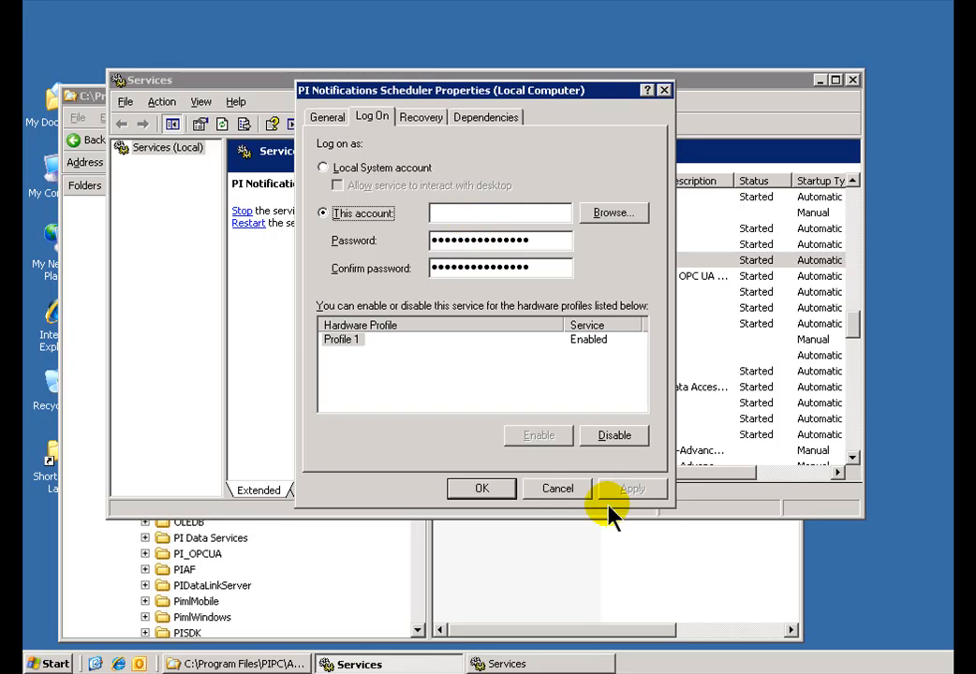
mouse_move(547, 487)
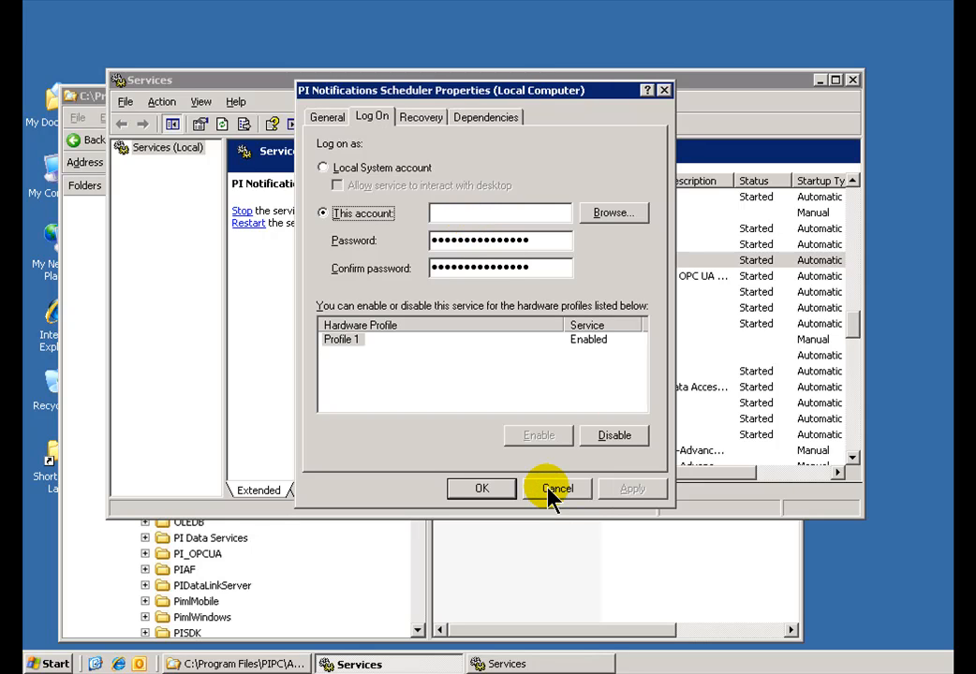